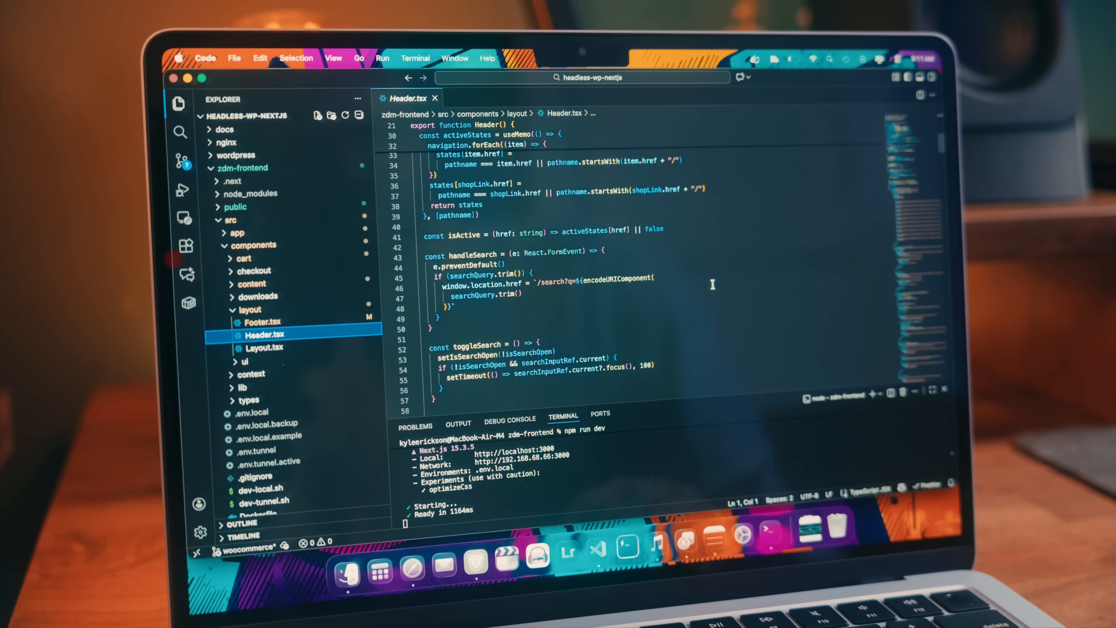
Select the adjustment clip showing its color wheels, then reveal the Share export destinations list.
{"action": "scroll", "scroll_direction": "down", "scroll_amount": 3}
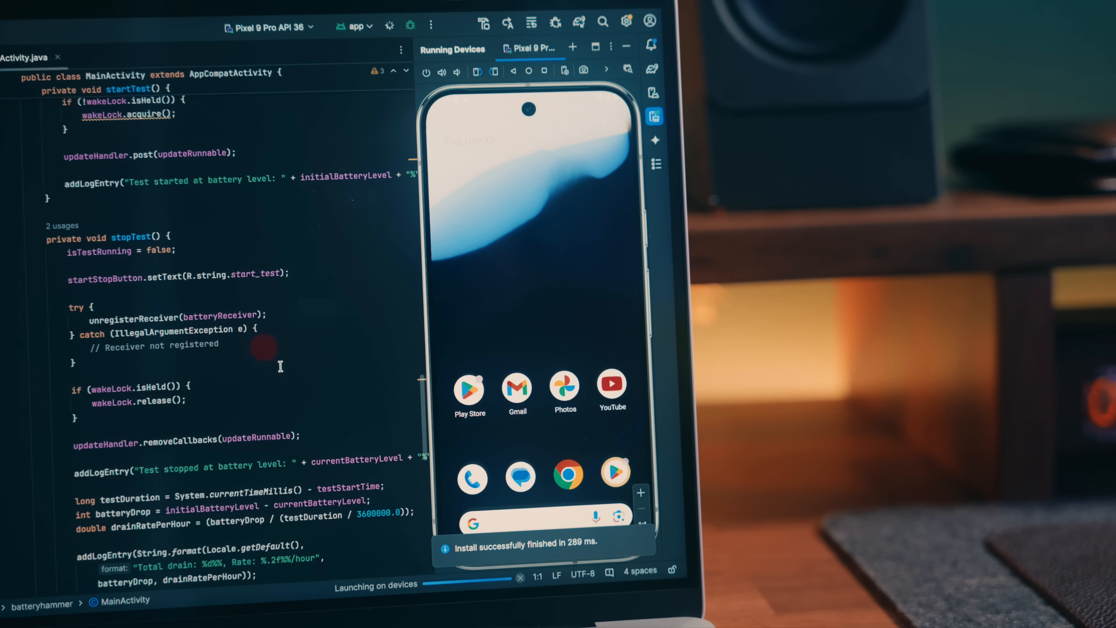
{"action": "left_click", "coordinate": [389, 26]}
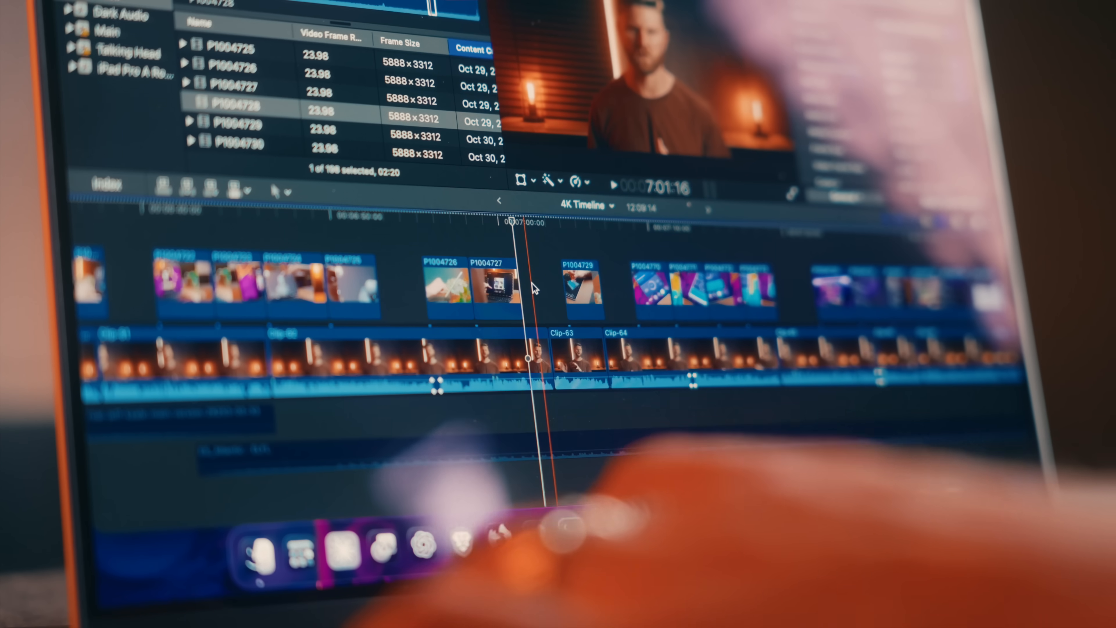
{"action": "left_click", "coordinate": [543, 285]}
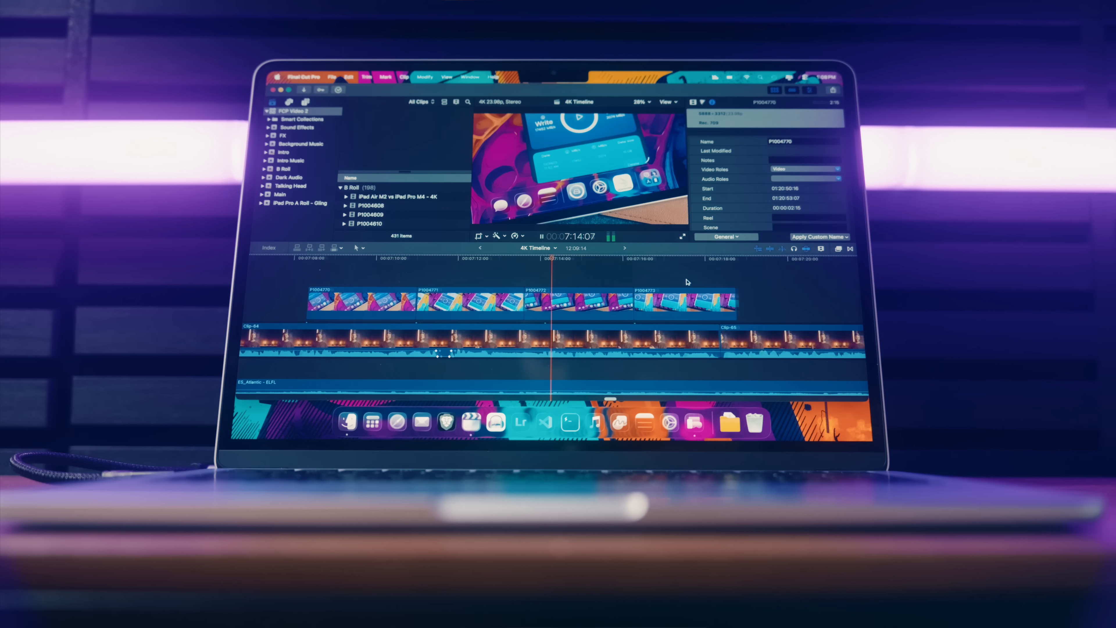
{"action": "left_click", "coordinate": [507, 254]}
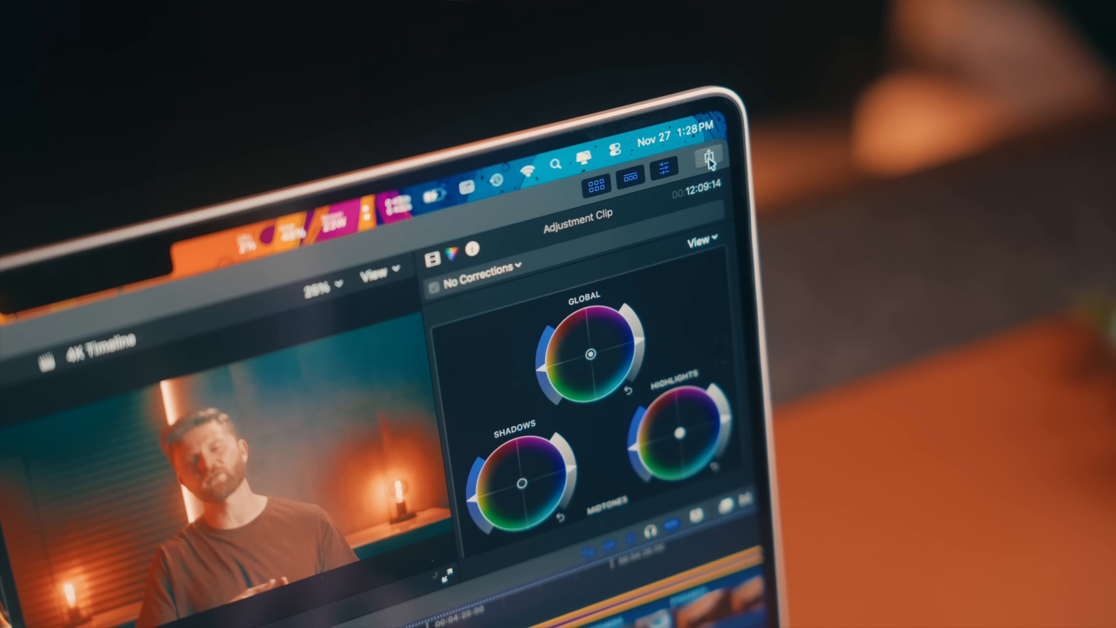
{"action": "left_click", "coordinate": [708, 155]}
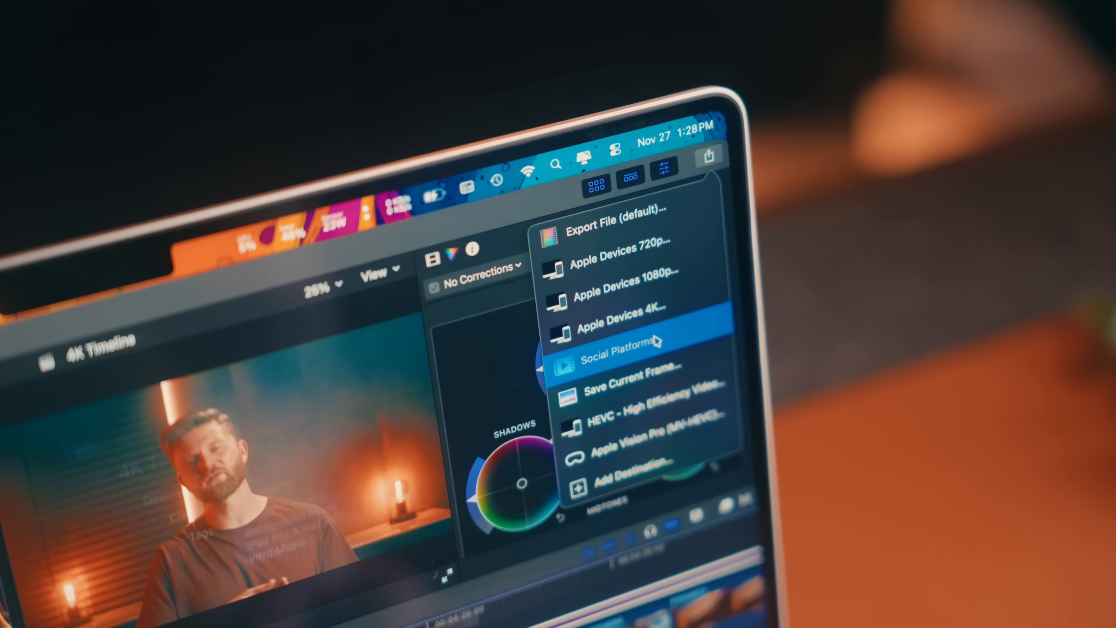